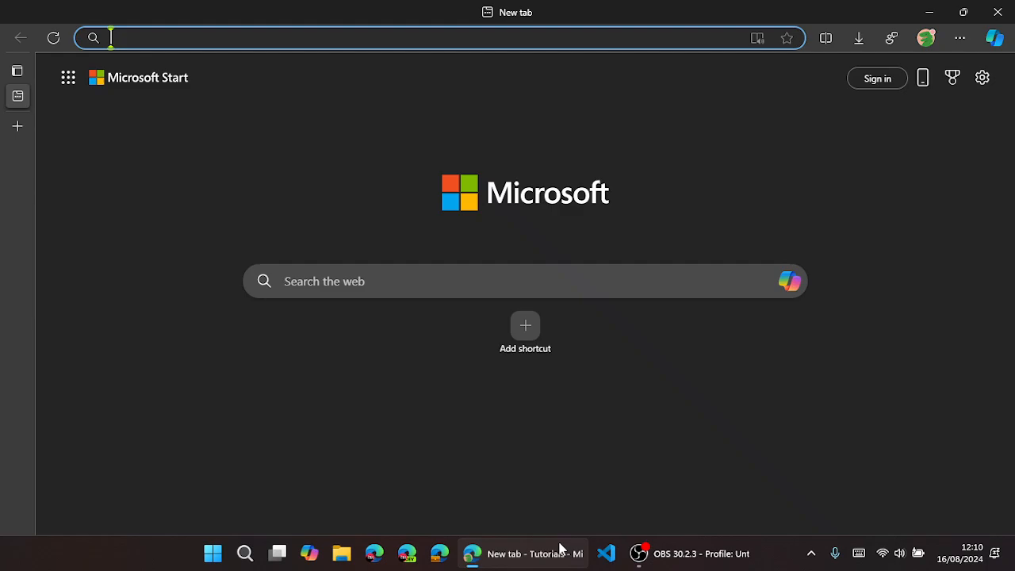
mouse_move(329, 367)
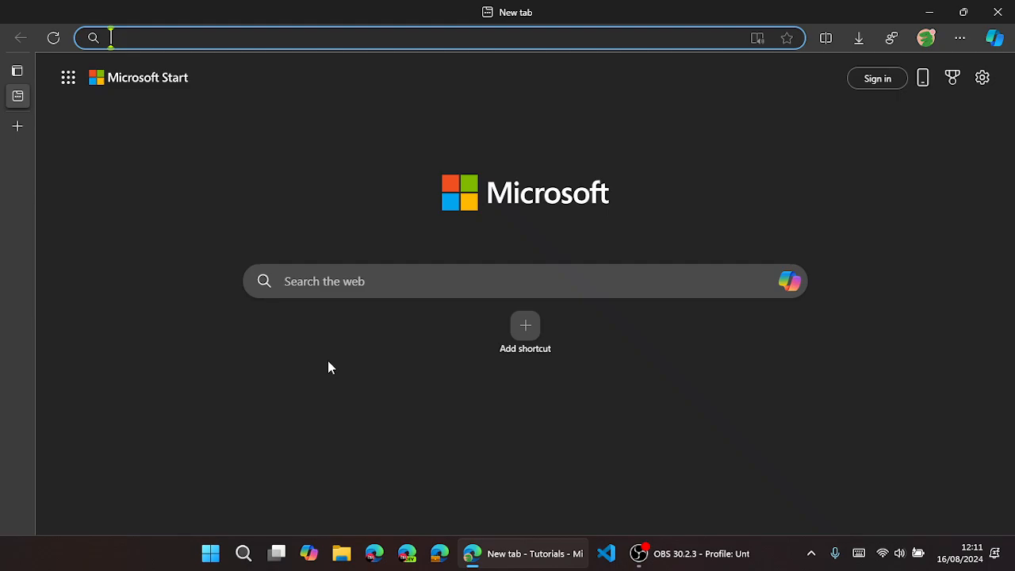
Run a Bing web search for 'virtual box' from the Edge address bar
text(virtual+box&cvid=6508f9fc31e34f16821bba94a837c588&gs_lcrp=EgZjaHJvbWUyBggAEEU...)
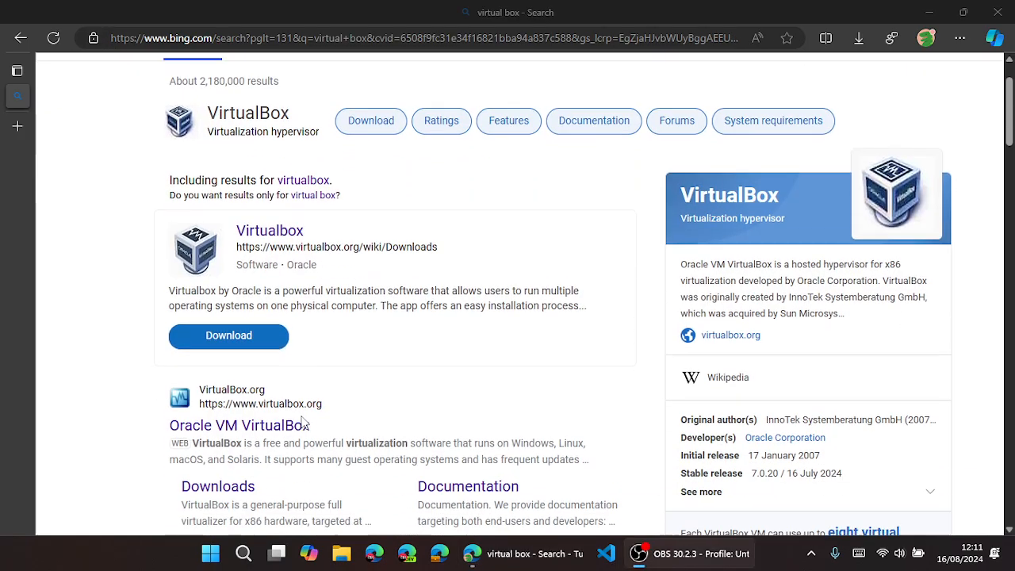
Go to the official Oracle VM VirtualBox site and scroll to the VirtualBox 7.0 download banner
scroll(down, 3)
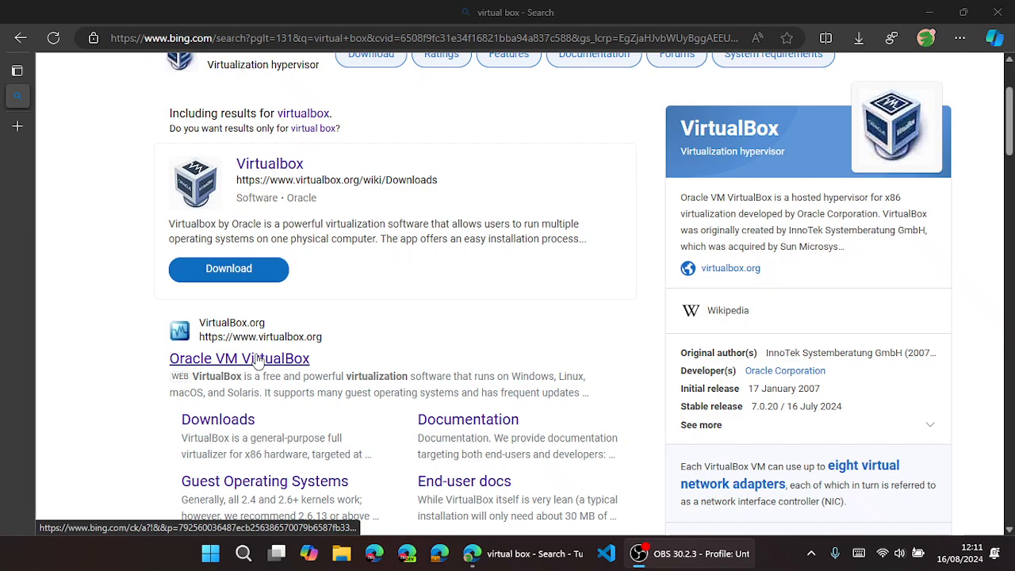
click(238, 359)
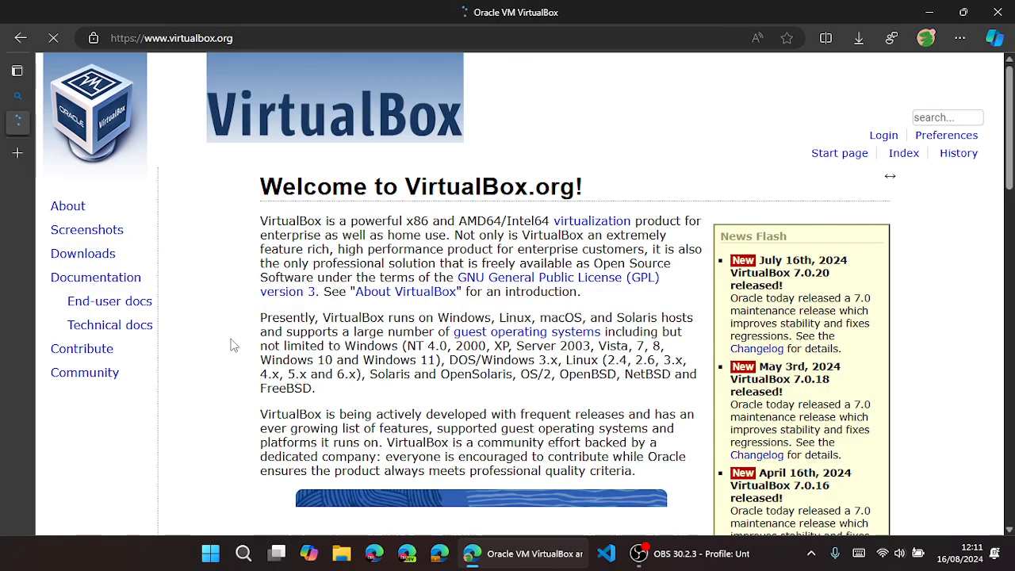
scroll(down, 3)
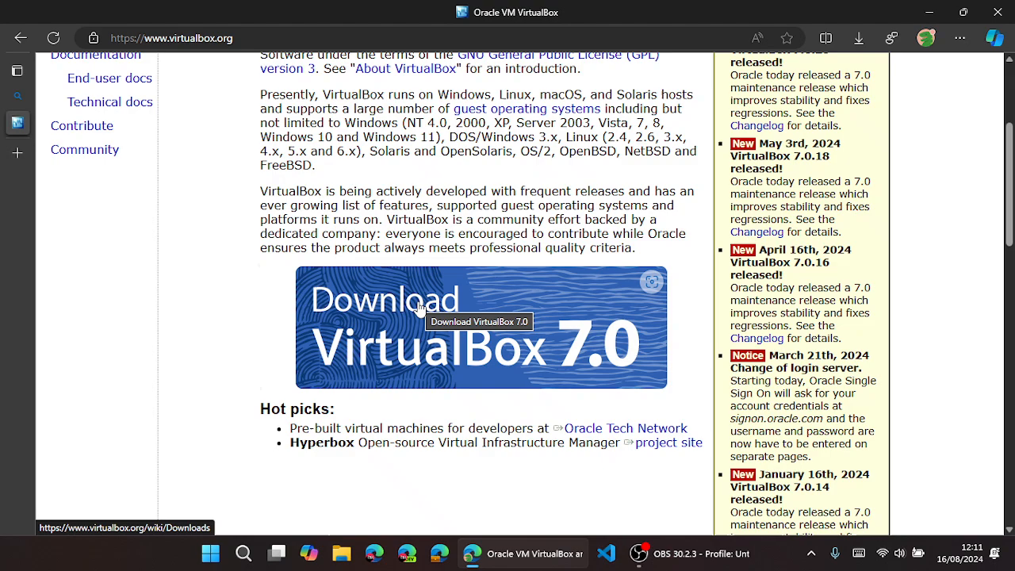
Download the VirtualBox 7.0.20 Windows hosts installer and run it from the Downloads panel
click(420, 309)
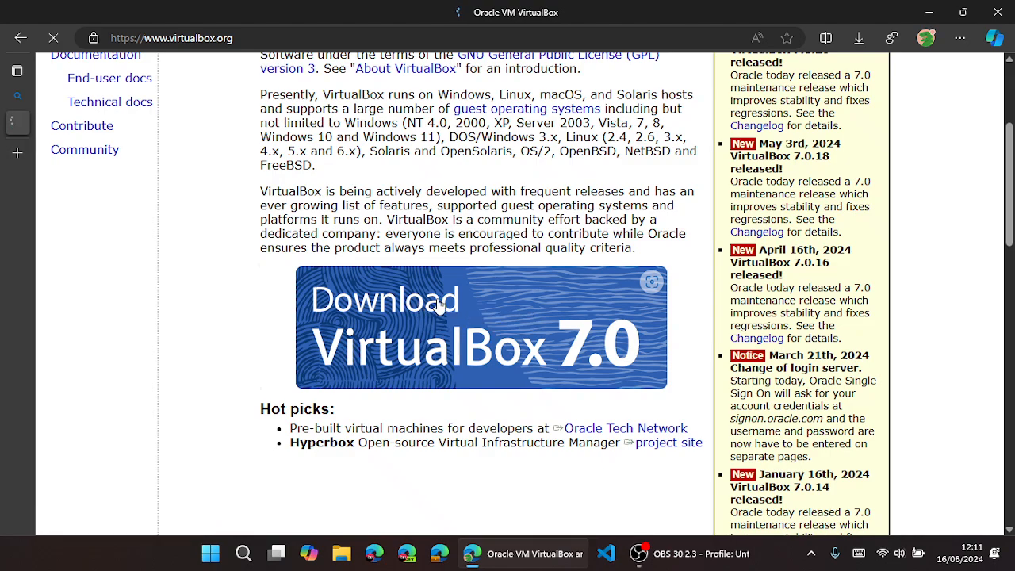
click(482, 327)
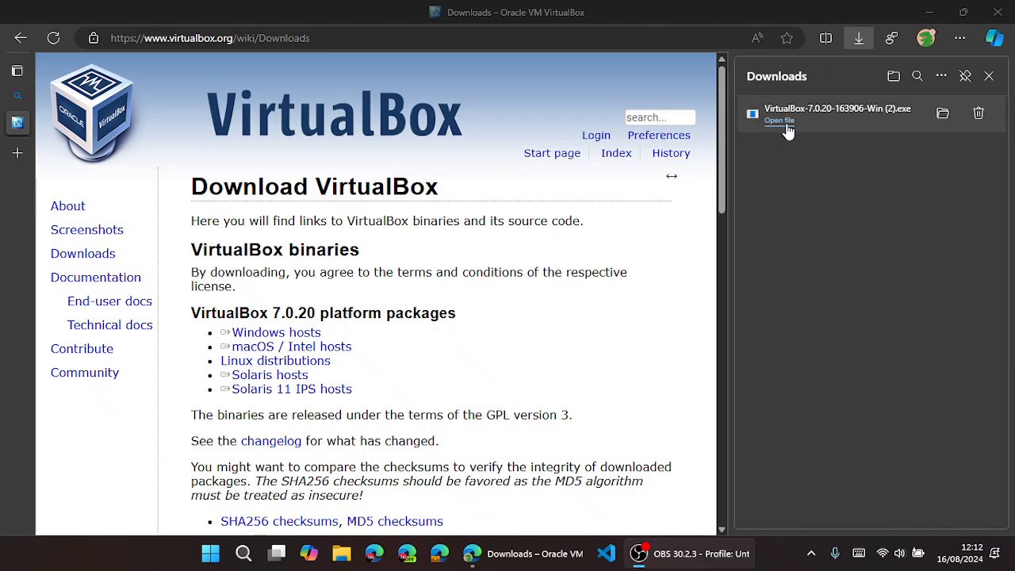
click(778, 121)
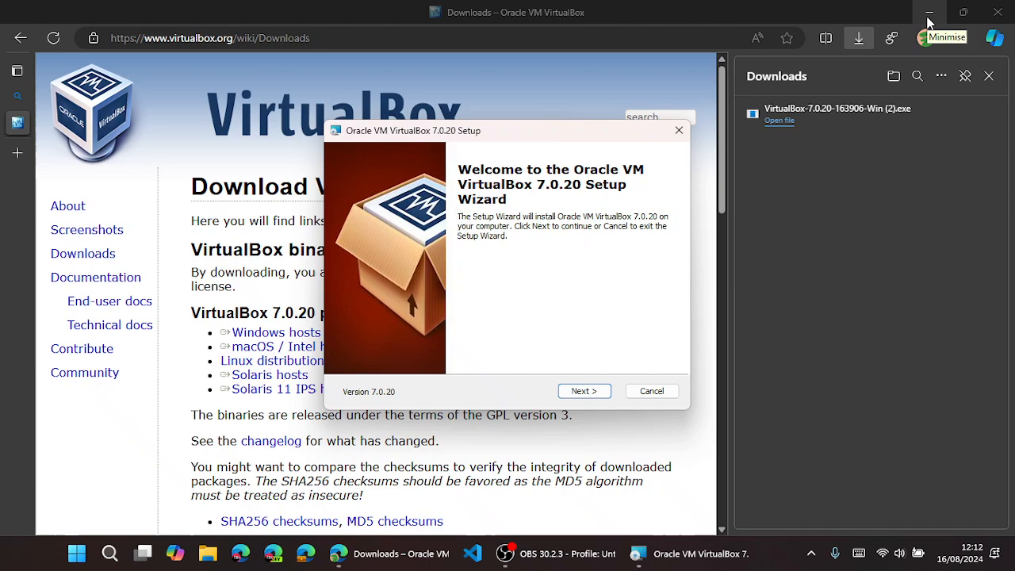
Step through setup with default features and shortcuts, accepting the network and Python warnings
click(929, 12)
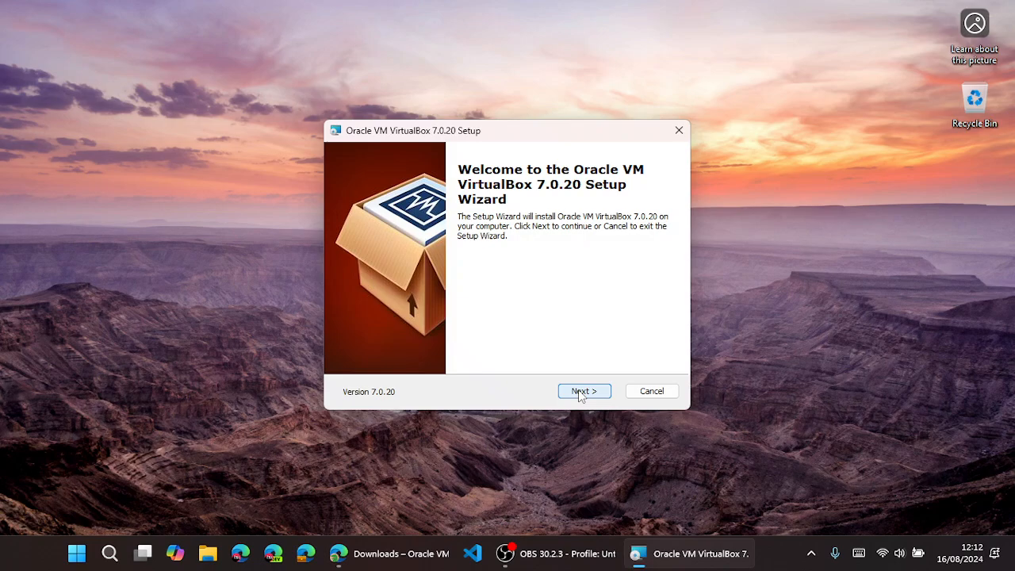
click(584, 390)
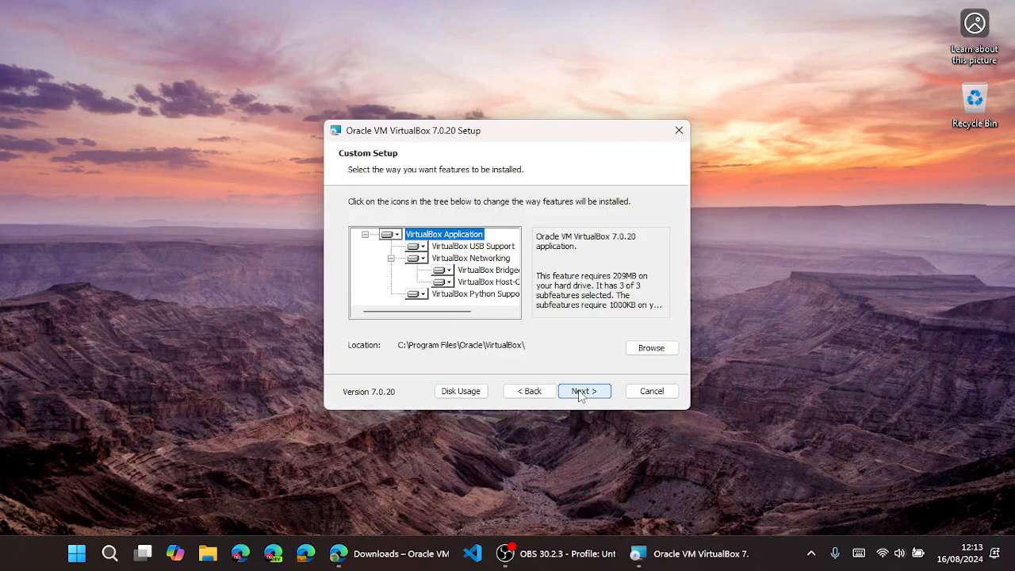
click(584, 390)
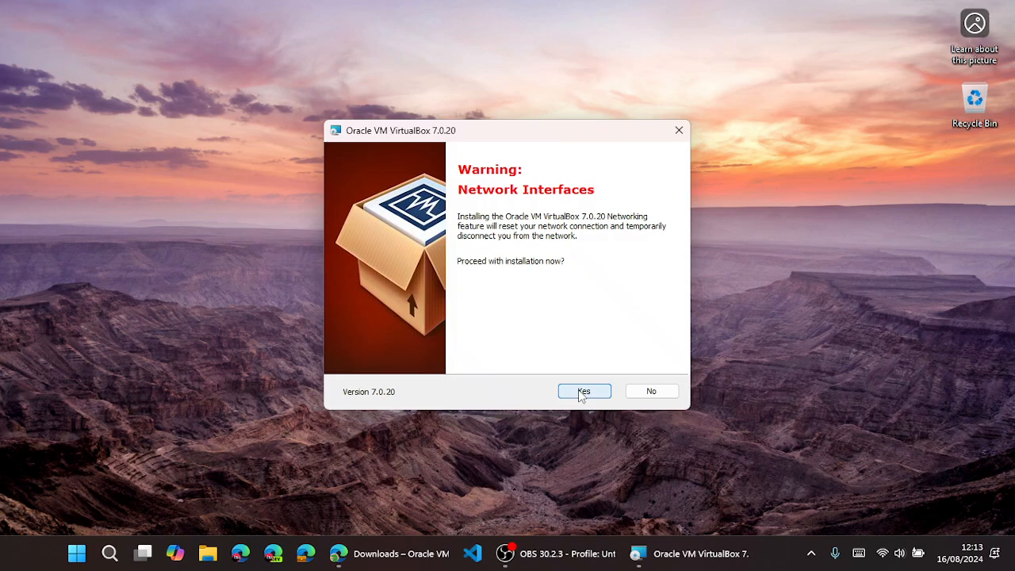
click(584, 390)
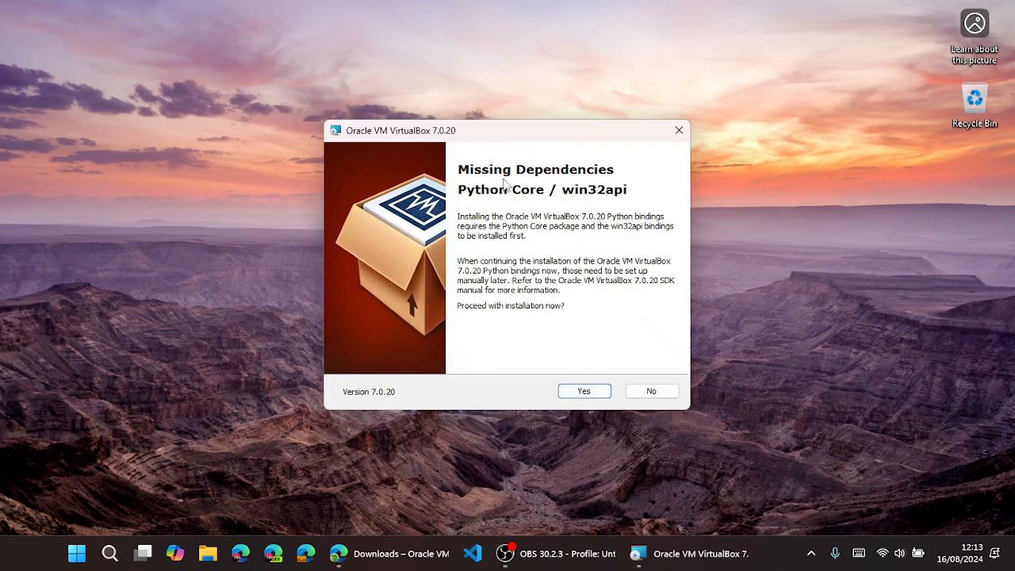
mouse_move(581, 336)
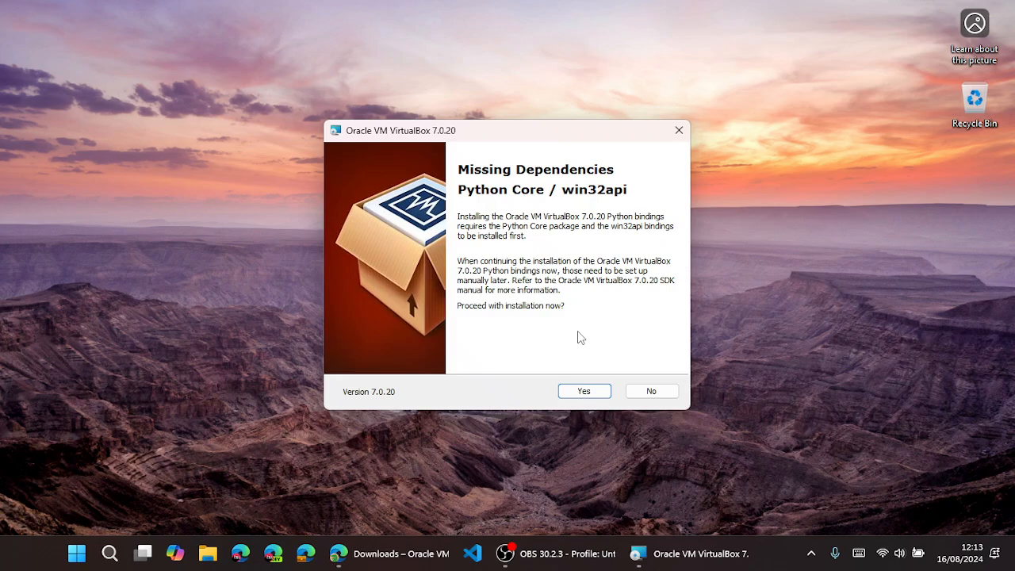
click(584, 390)
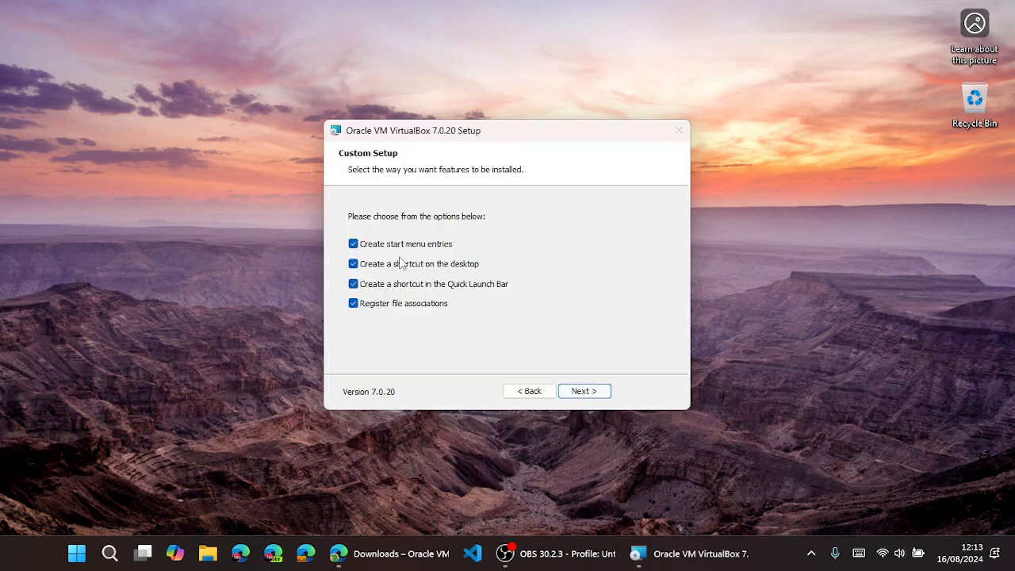
click(583, 390)
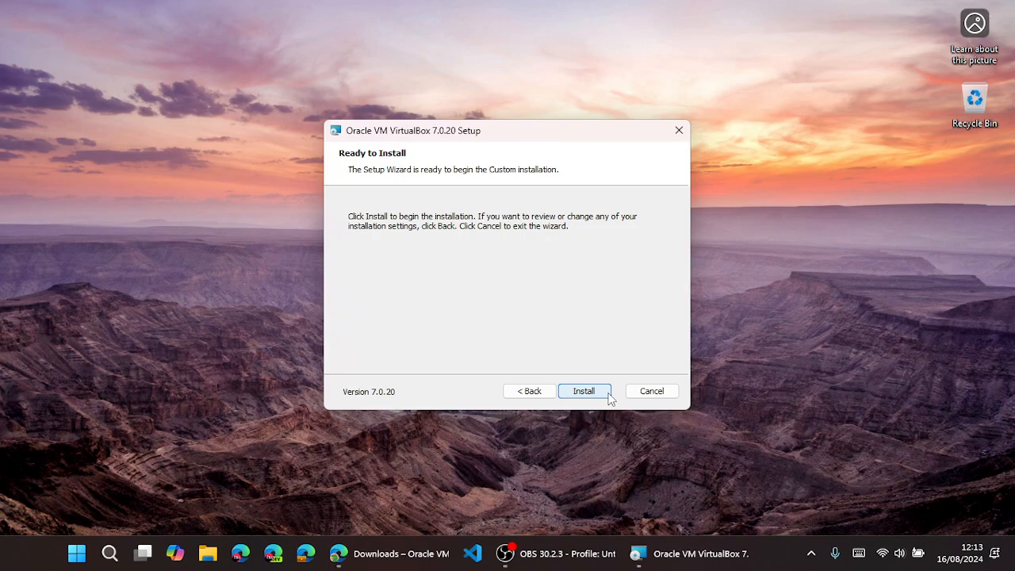
Start the installation and let VirtualBox 7.0.20 finish installing
click(584, 390)
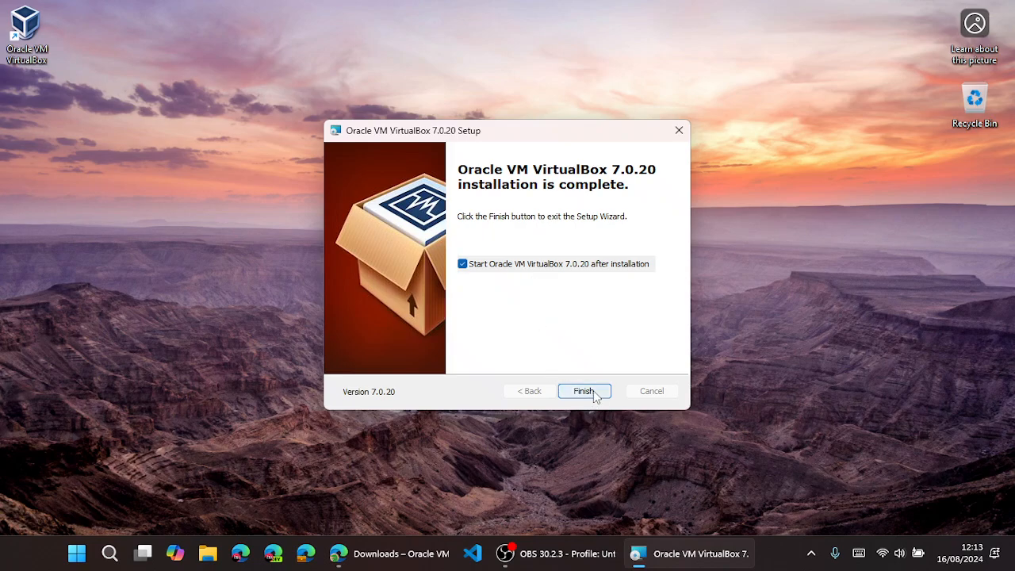
Finish the wizard with 'Start Oracle VM VirtualBox after installation' checked so Manager launches
click(583, 390)
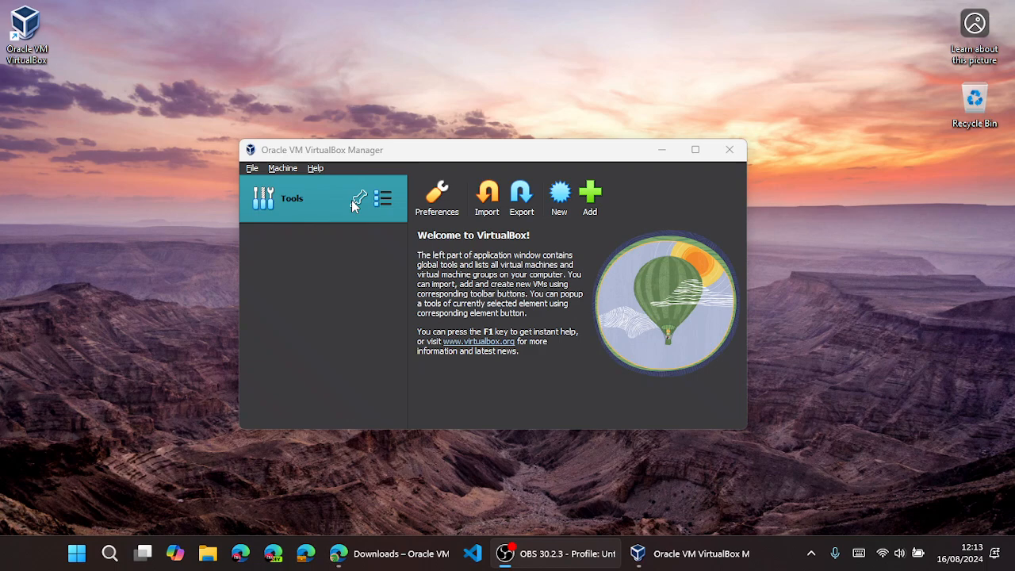
mouse_move(467, 282)
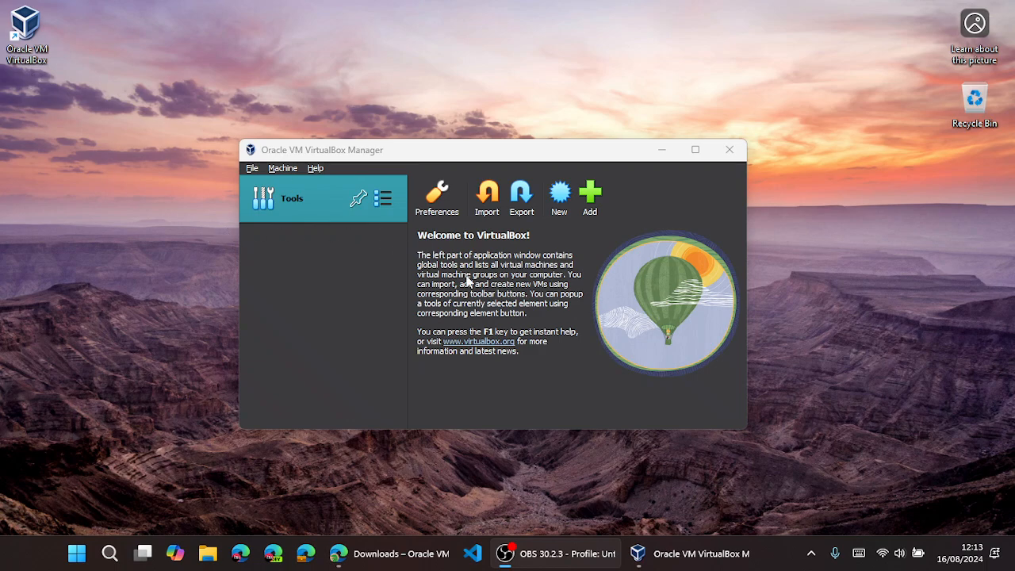
mouse_move(523, 276)
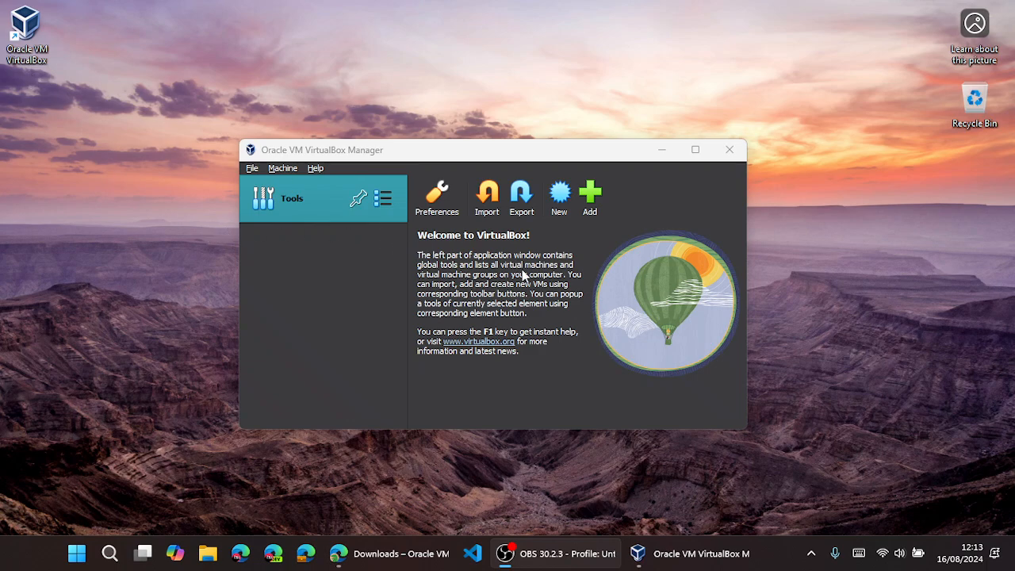